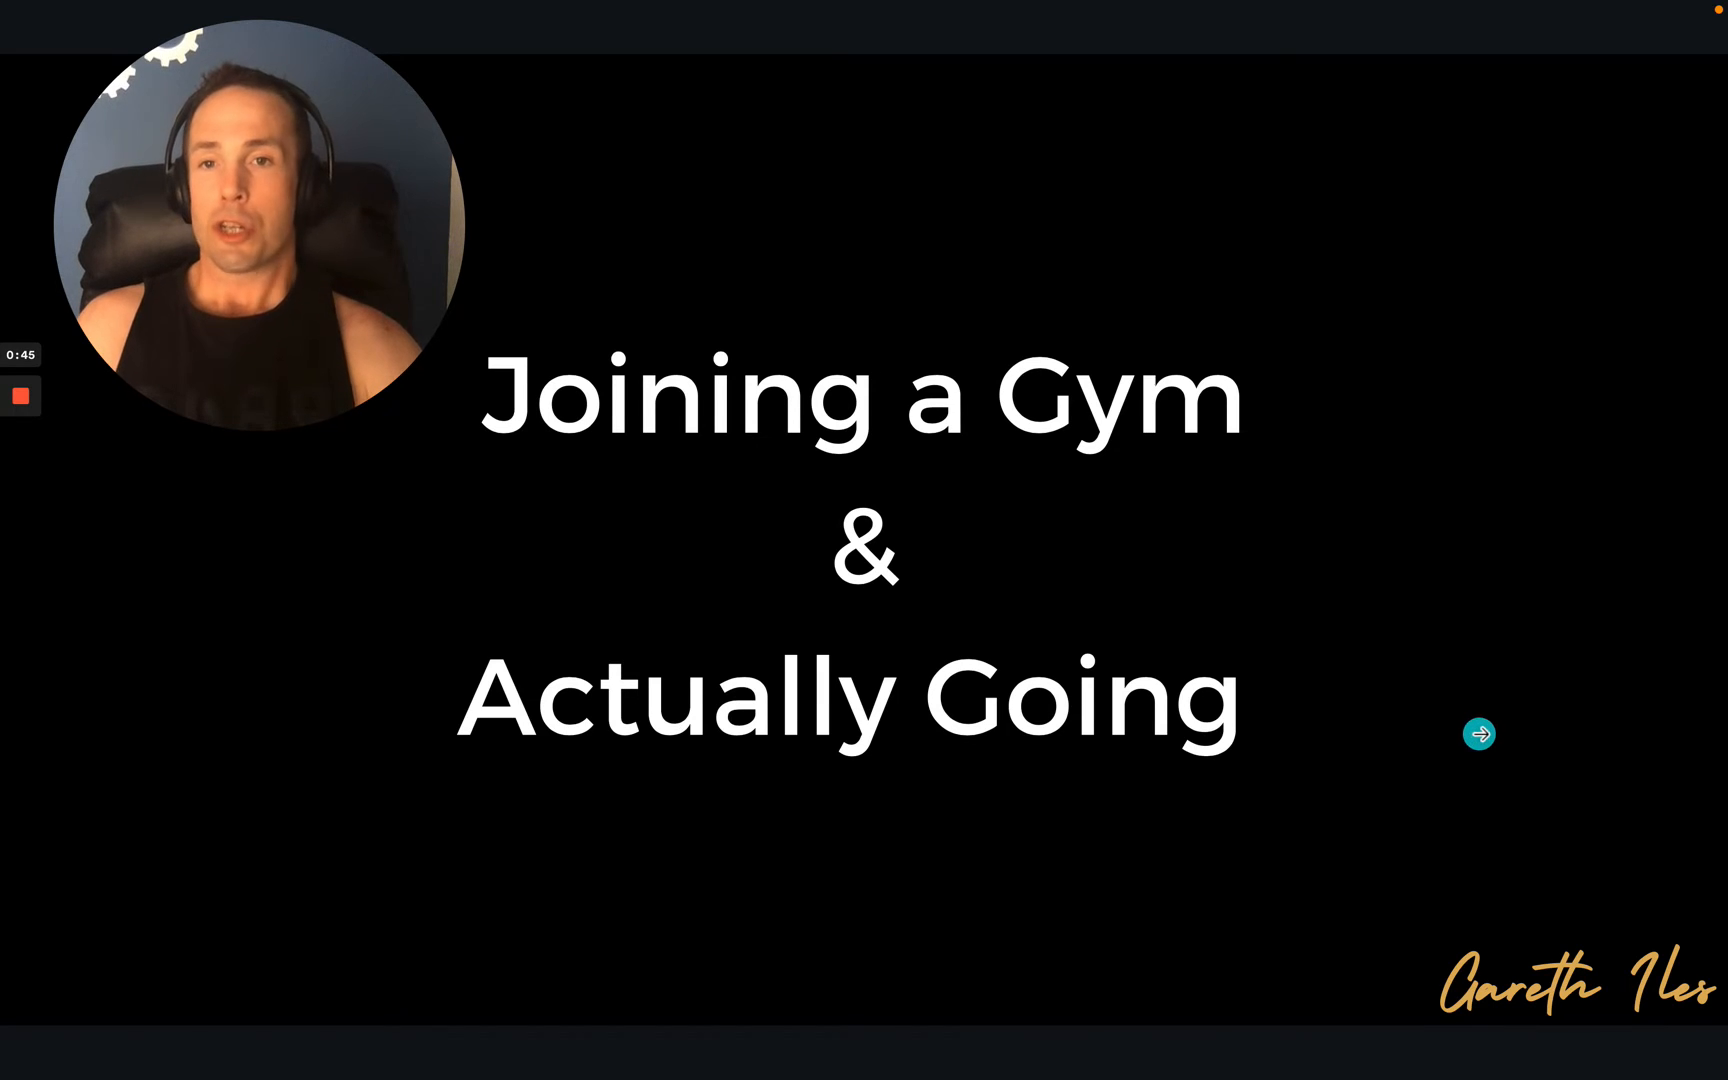
Advance from the gym title slide to the agenda slide (a story, sound familiar, Day -10 to +30).
click(1480, 732)
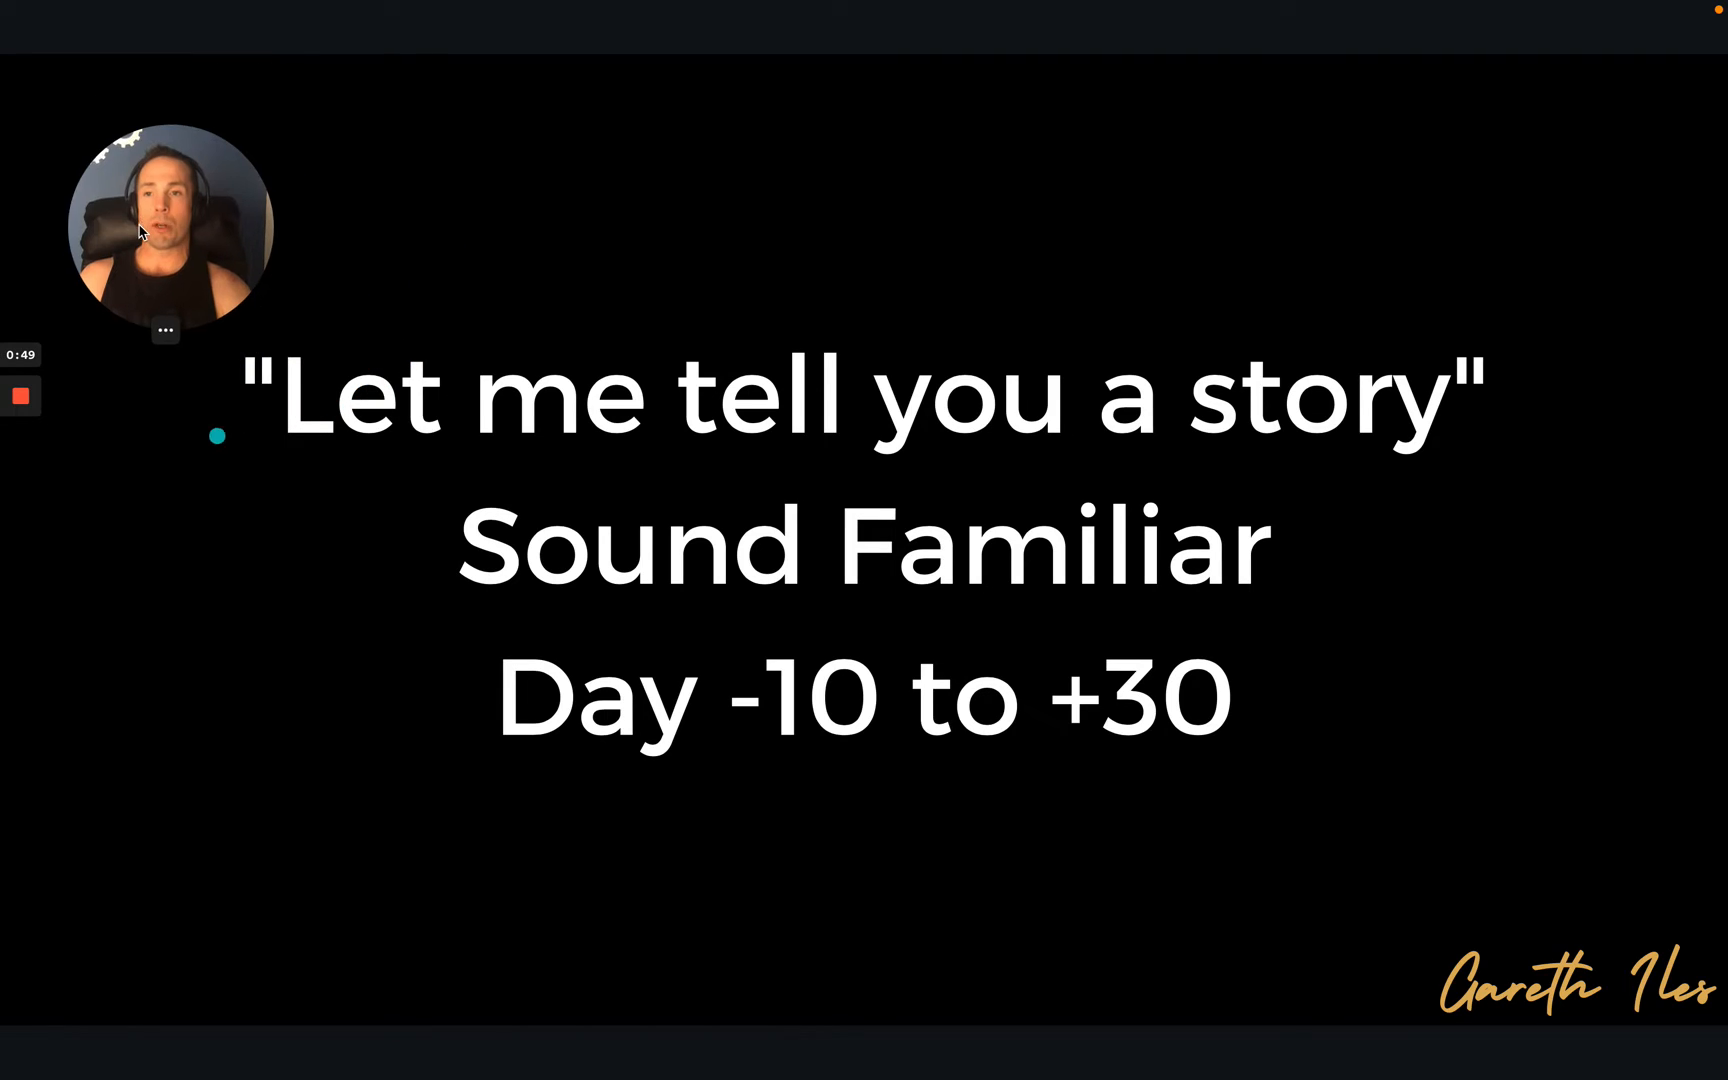
mouse_move(518, 232)
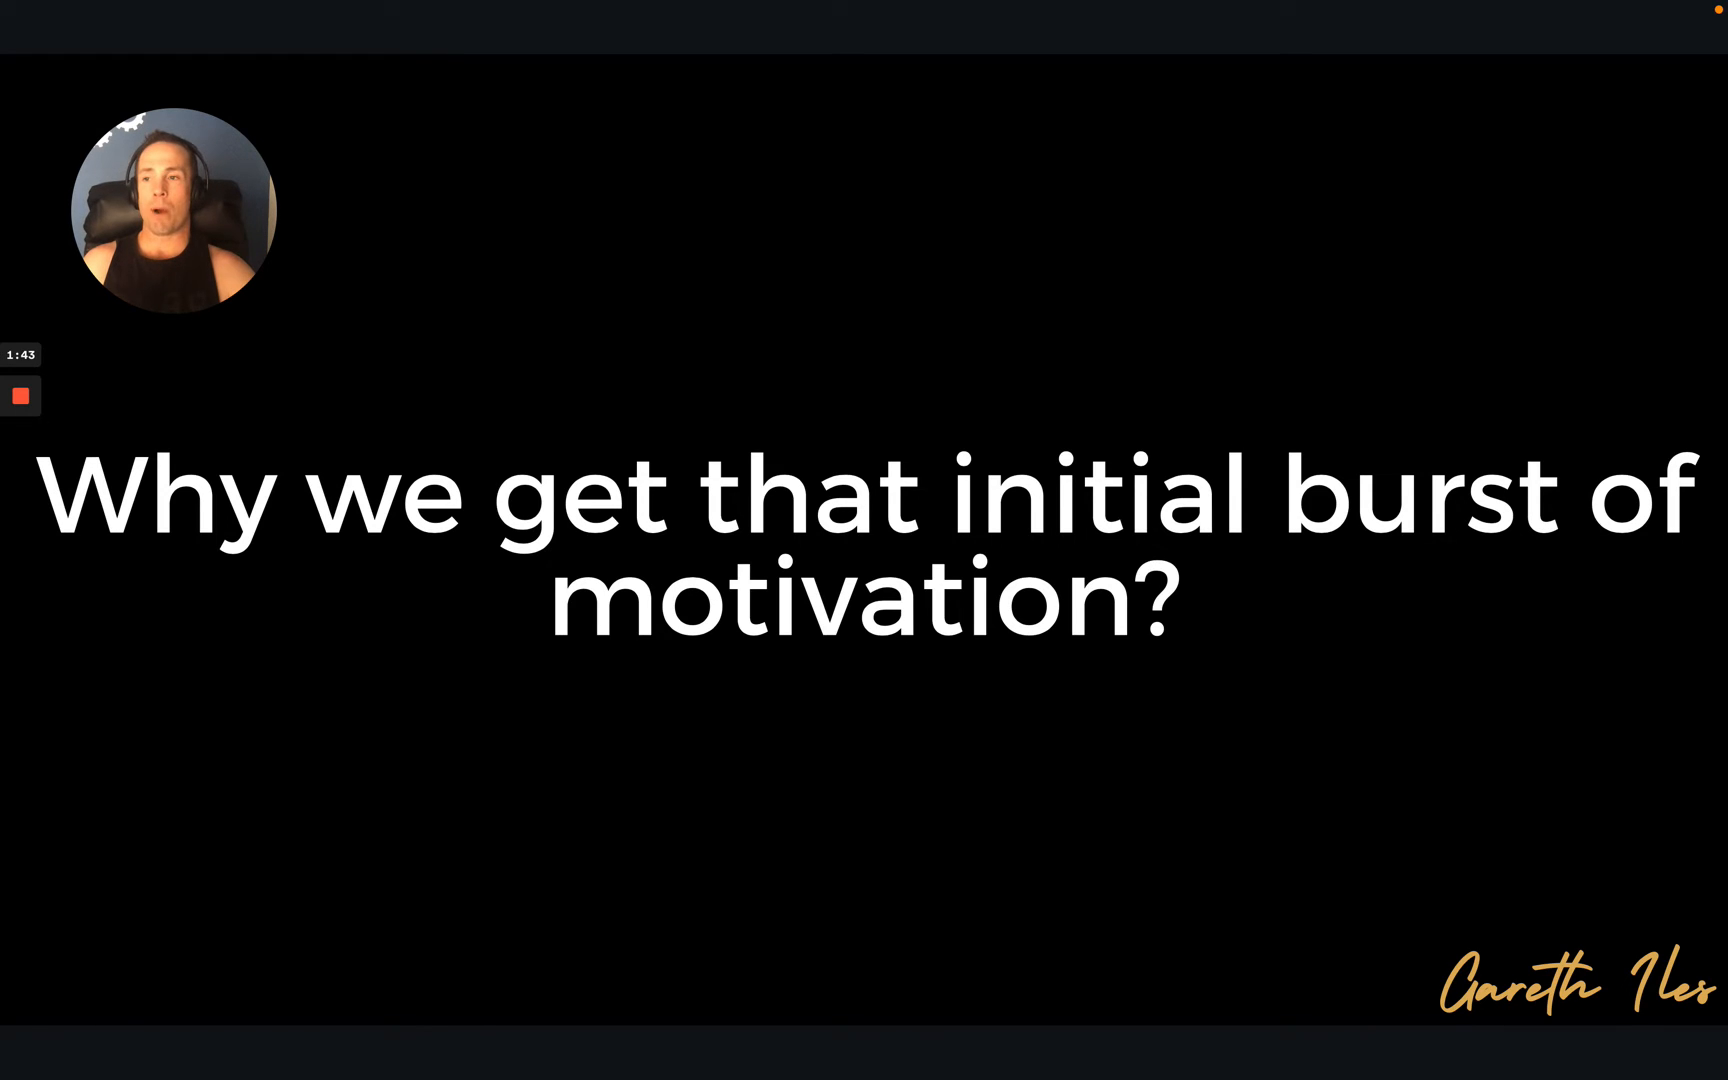
Advance to the slide on being motivated but not knowing what to do.
click(1392, 748)
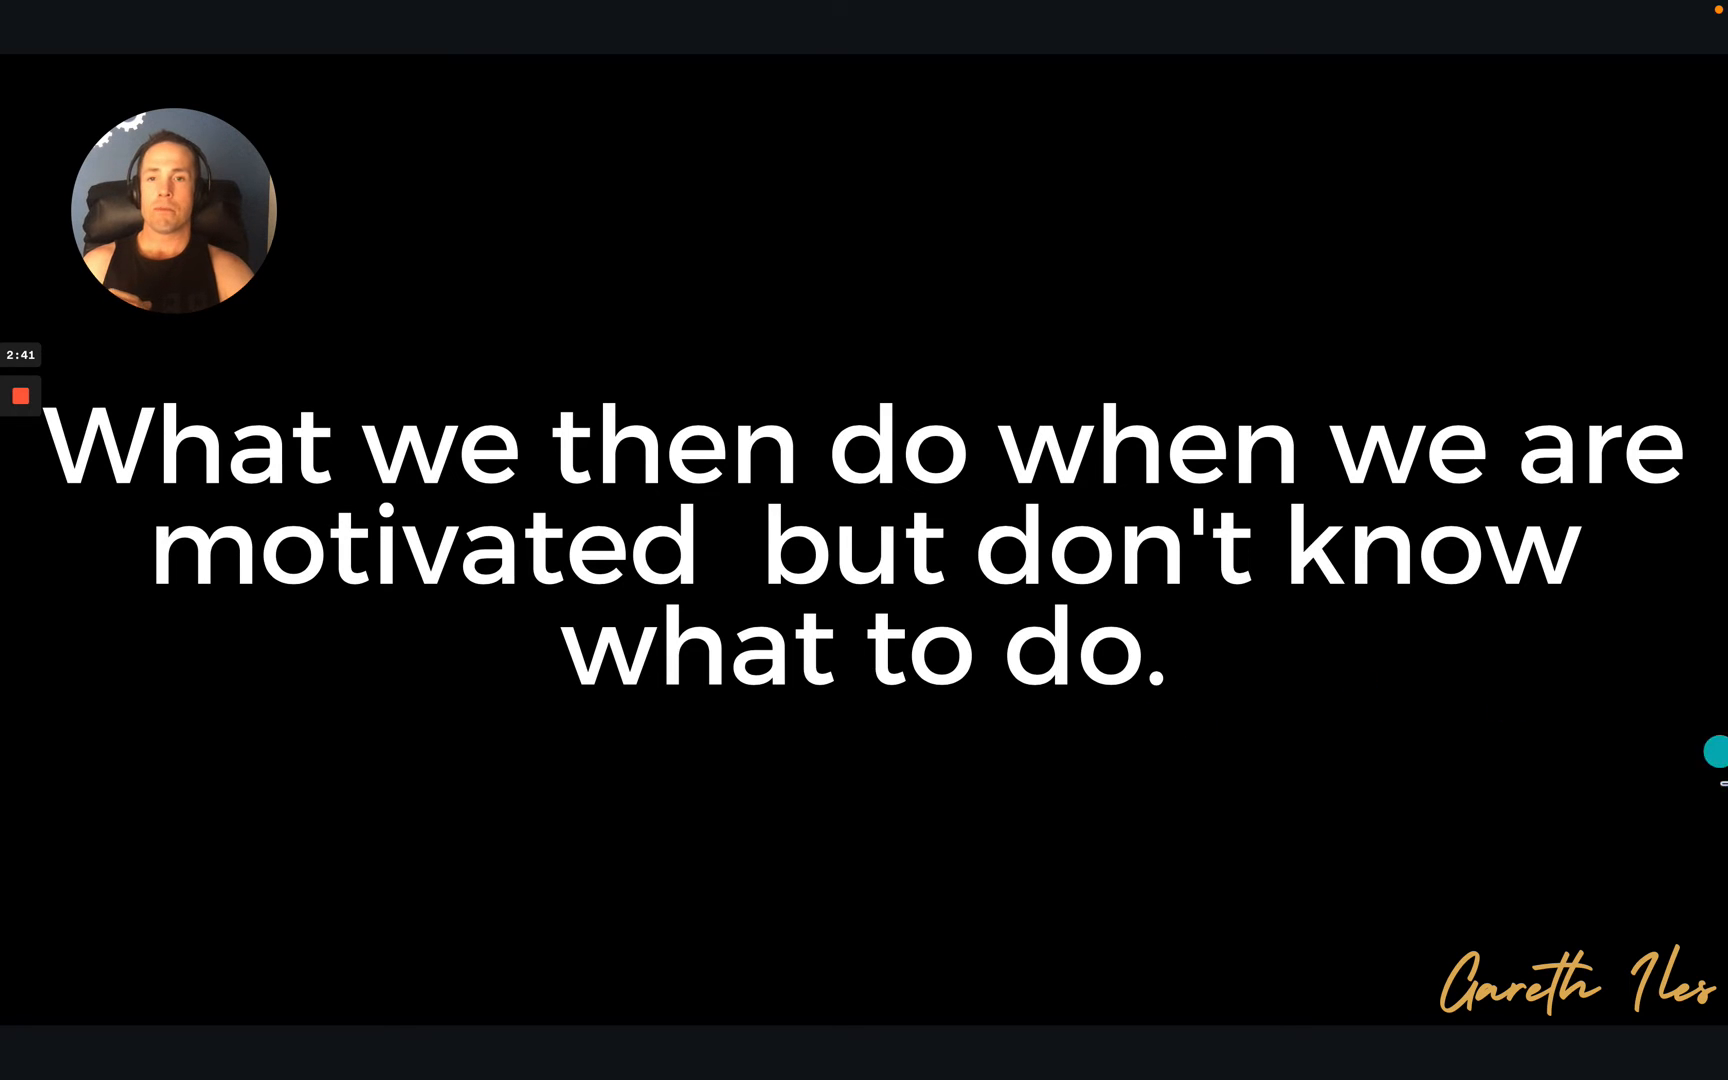
Advance to the 'inevitable session, day 5 and after the first weekend' slide.
click(1584, 732)
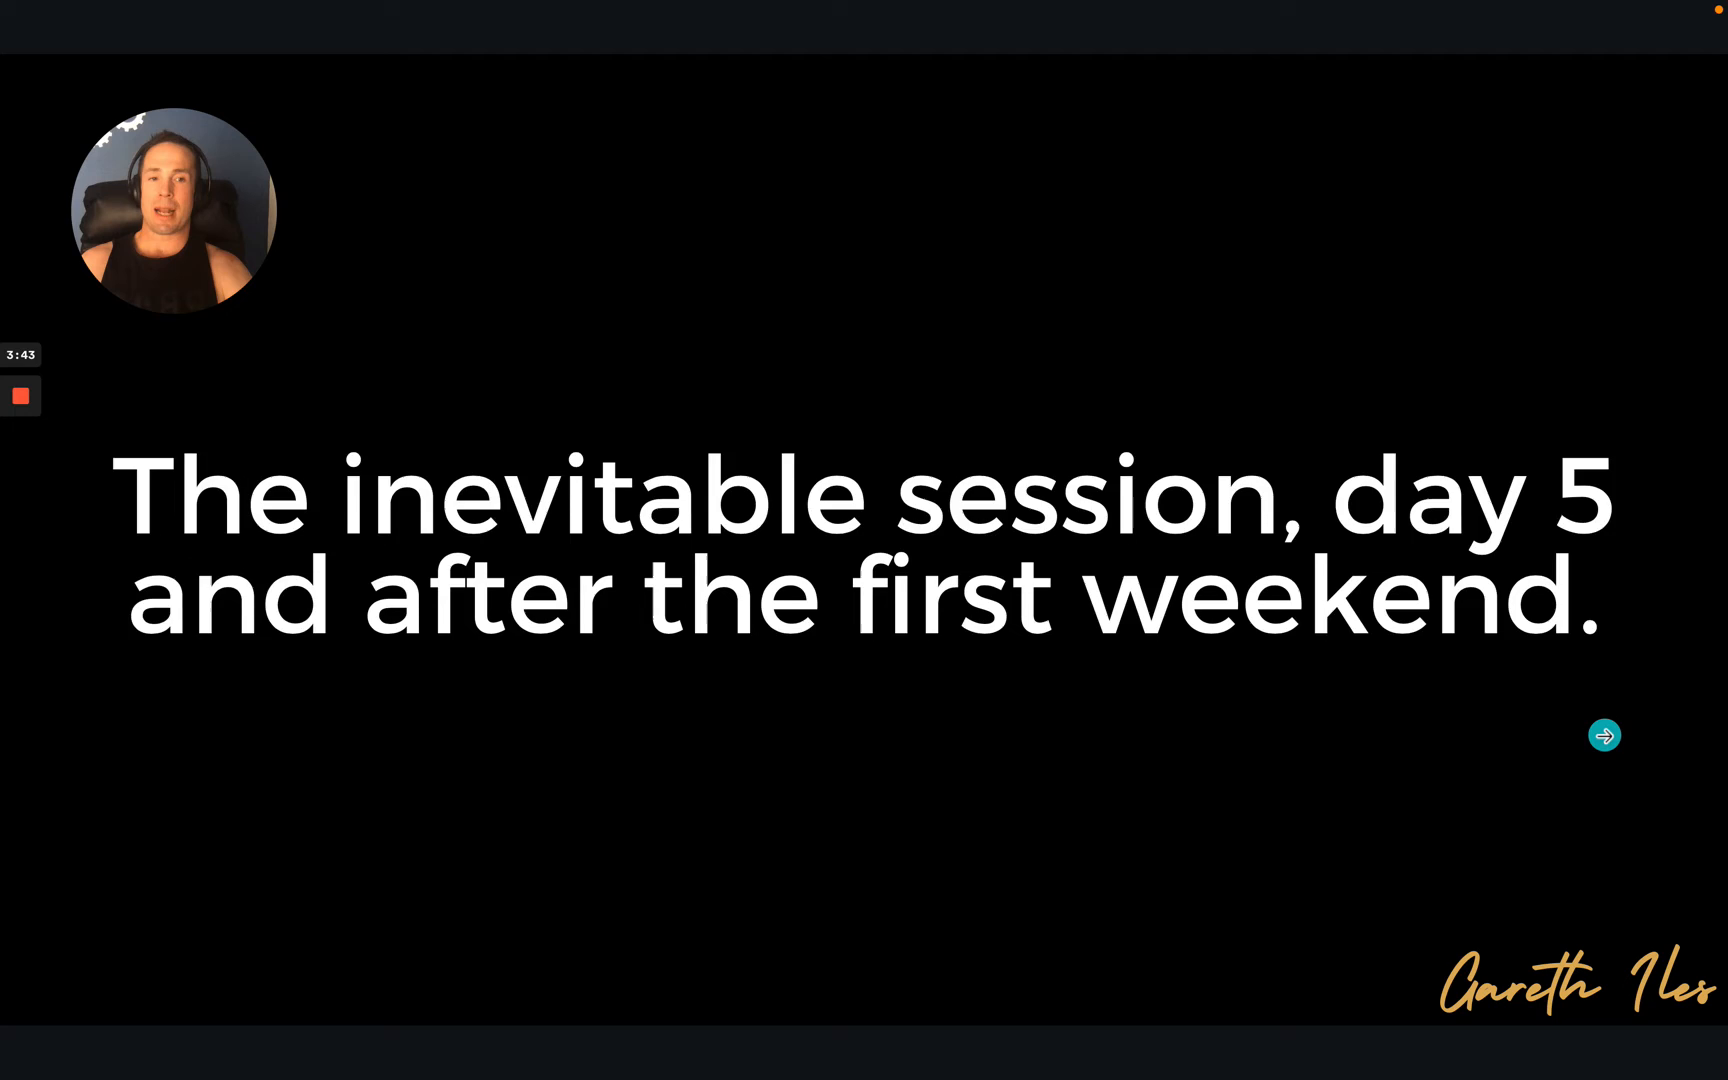
Advance to the 'step into my time machine and let's do that again' slide, seventh of eight.
click(1604, 736)
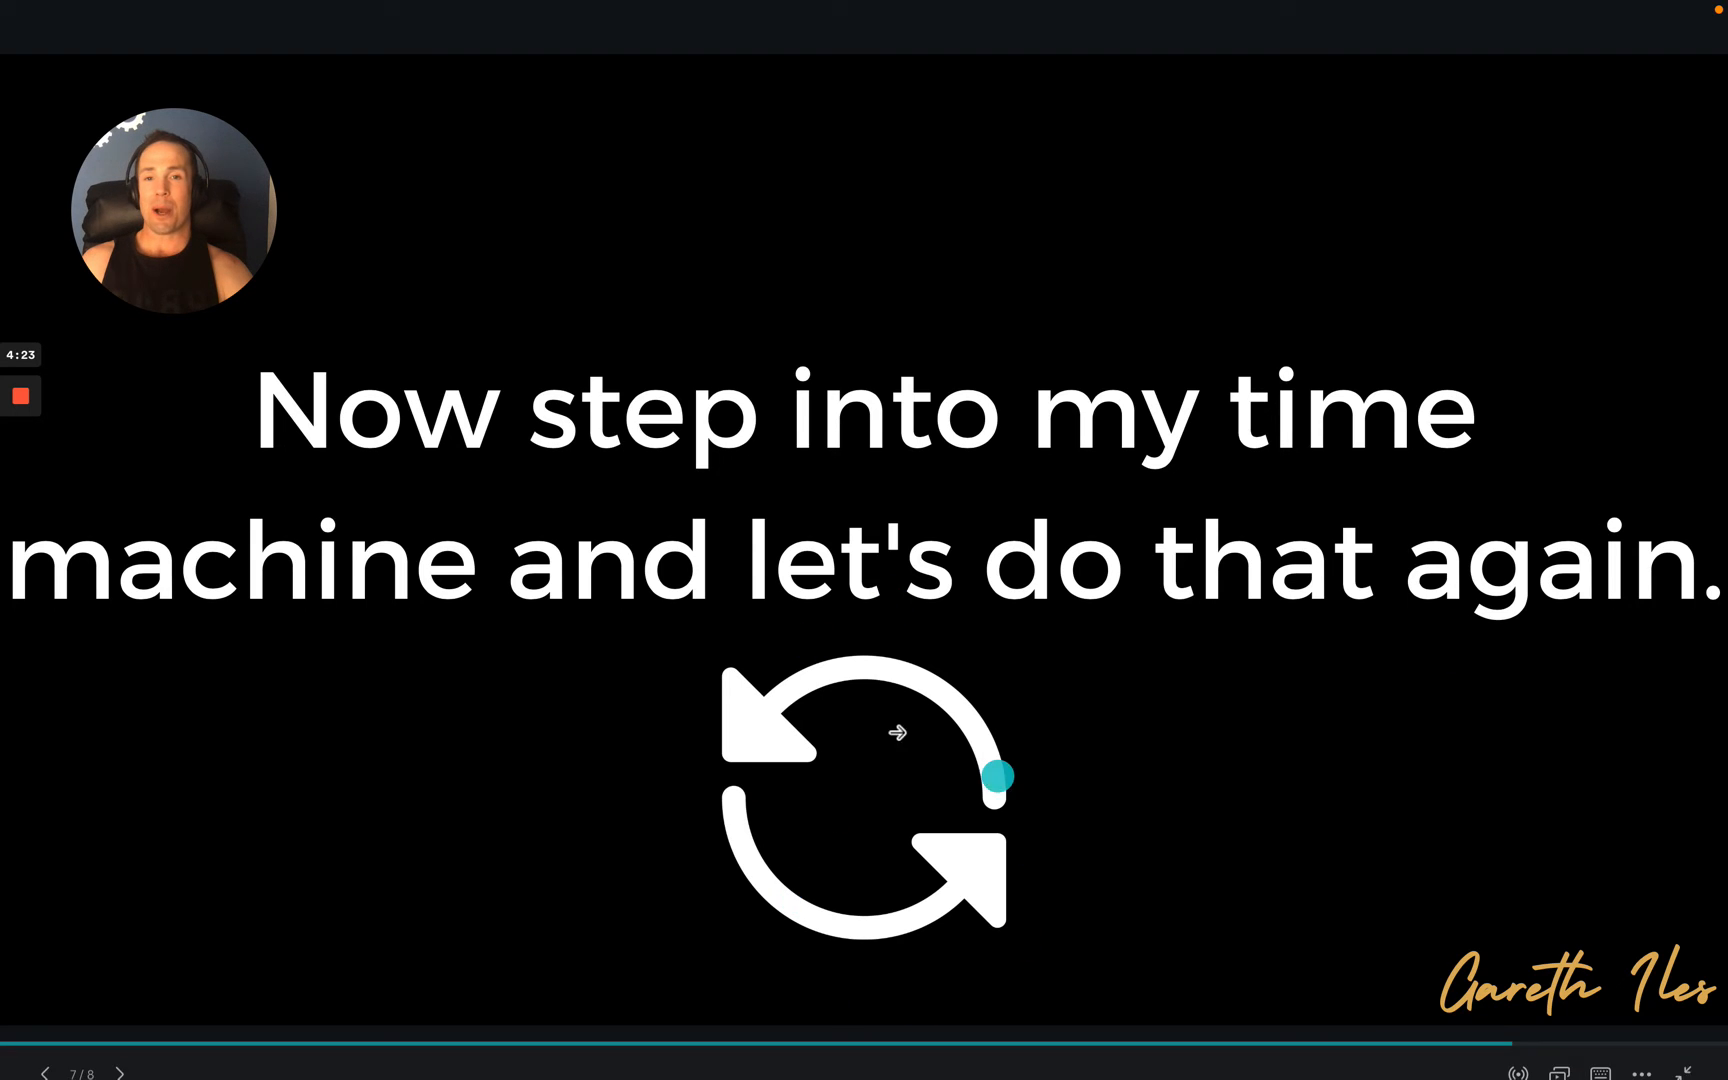
Continue through the following slides and loop back to the day 5 session slide.
click(46, 1048)
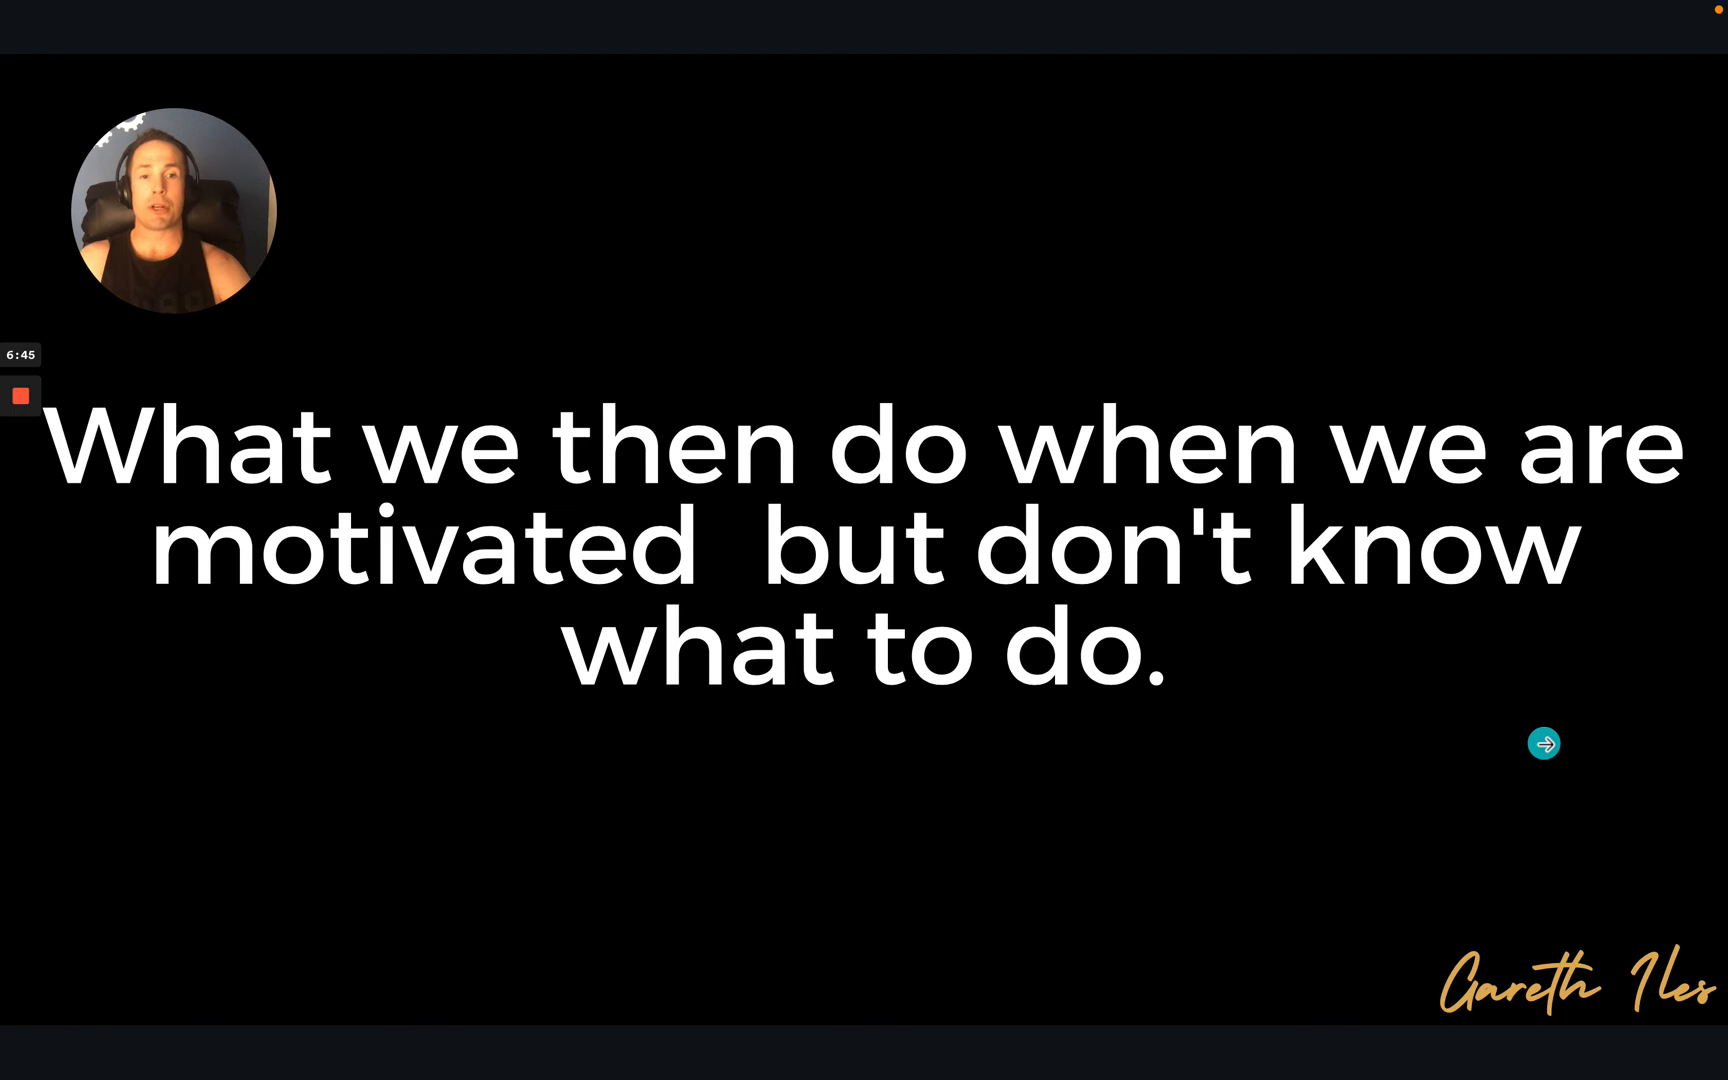
click(1542, 742)
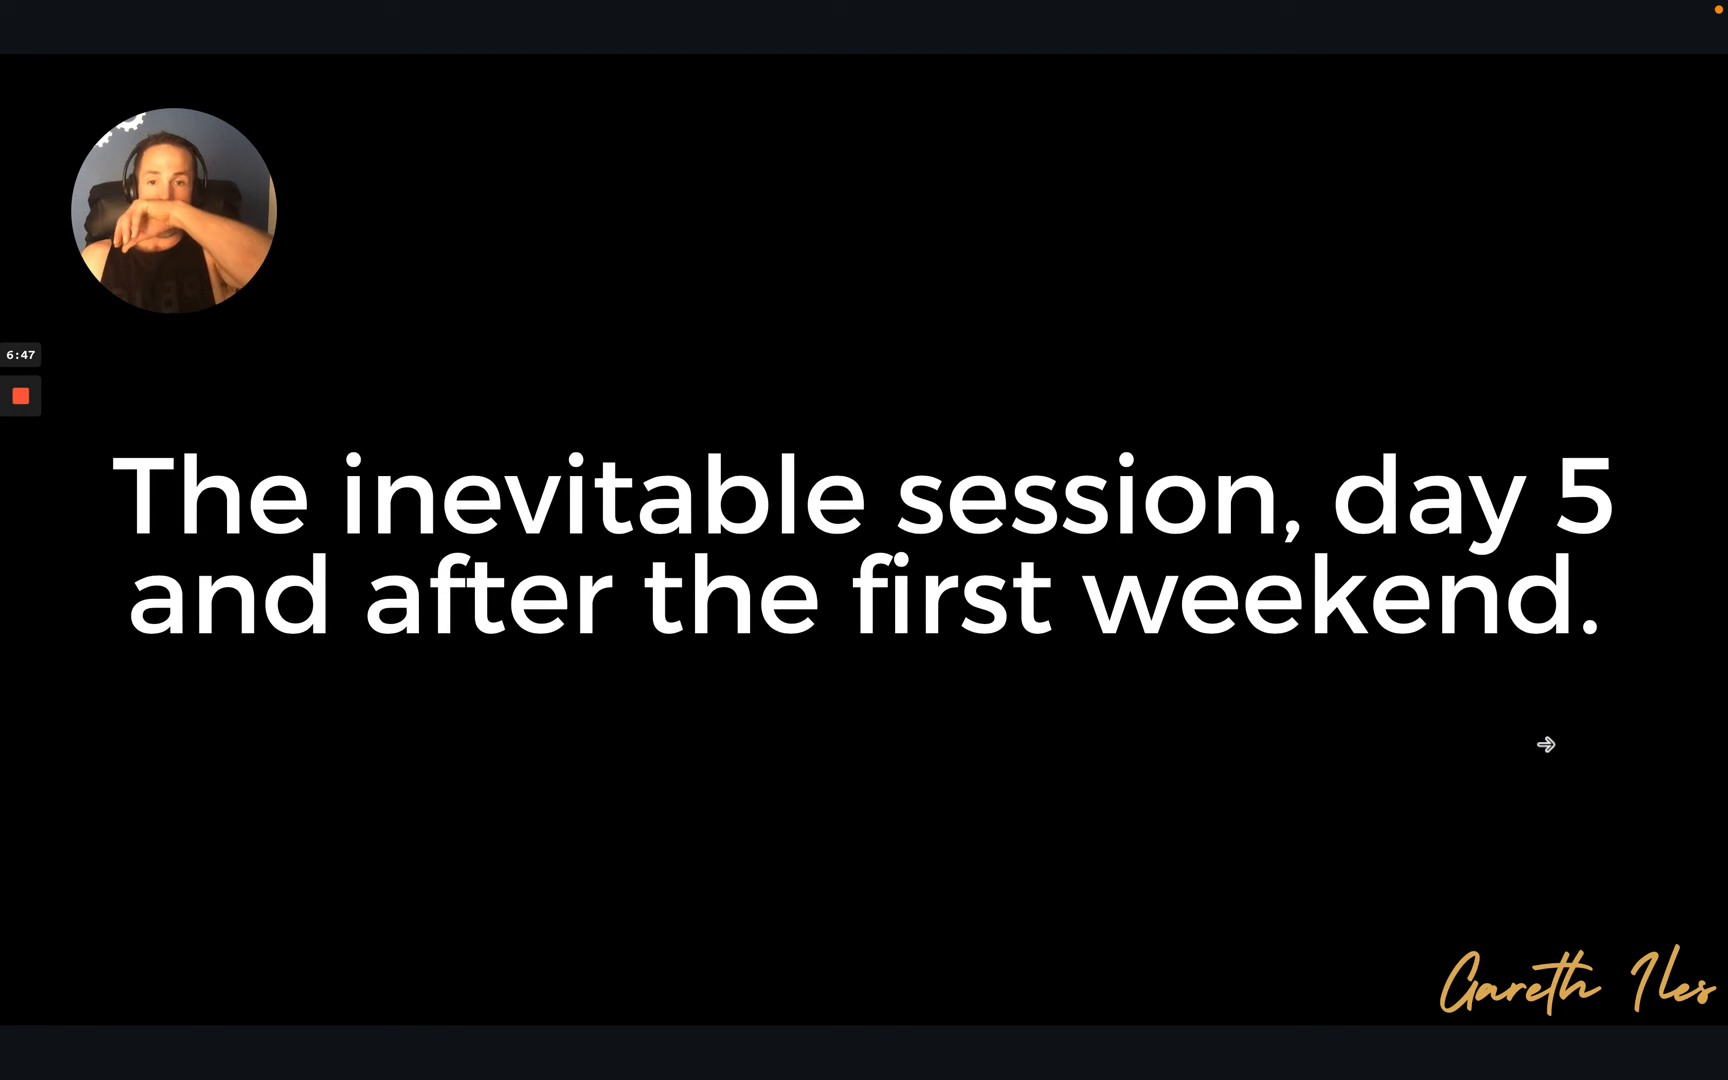